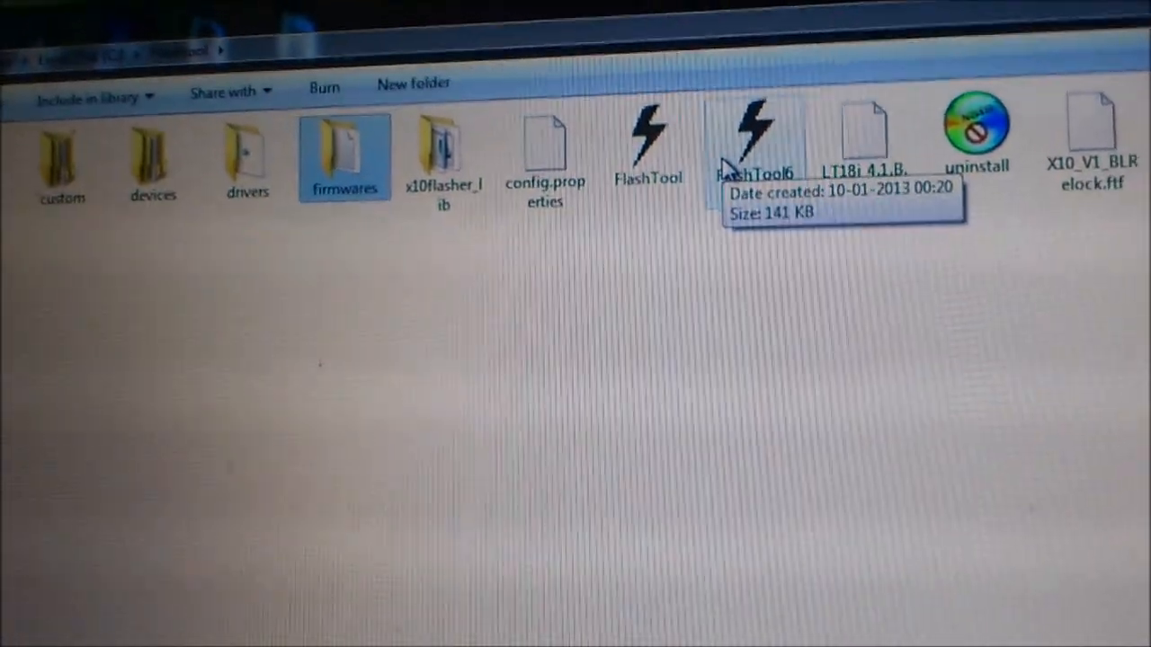
- Launch FlashTool64.exe and choose Flashmode to reach Firmware Selection
{"action": "left_click", "coordinate": [751, 135]}
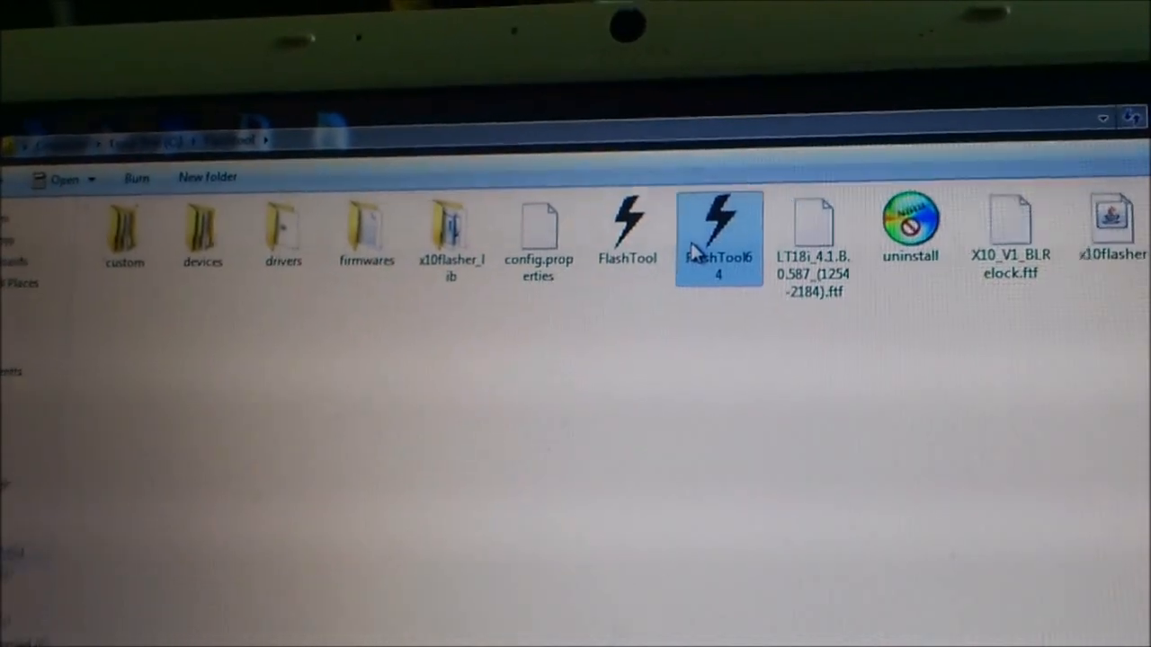
{"action": "double_click", "coordinate": [718, 225]}
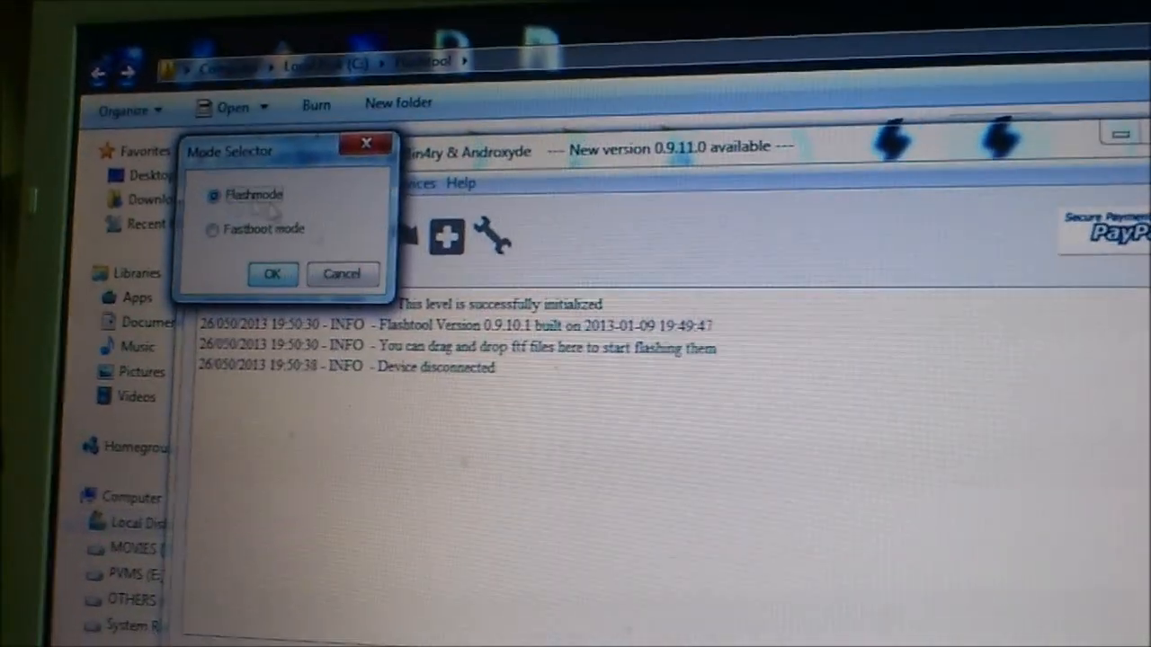
{"action": "left_click", "coordinate": [272, 273]}
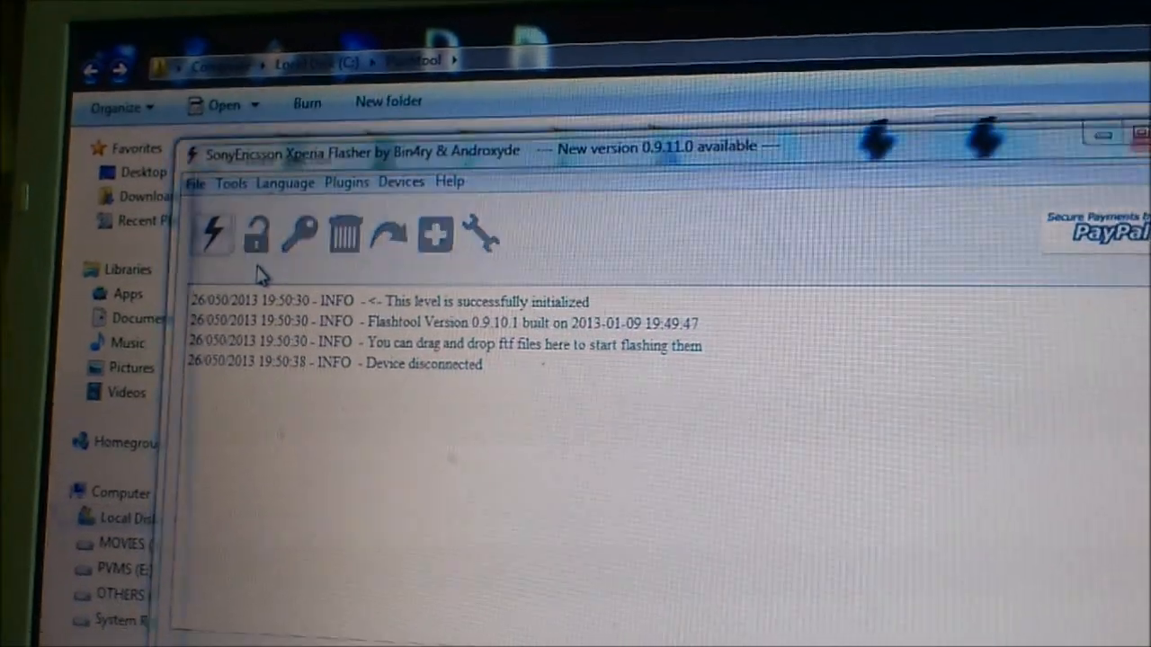
{"action": "left_click", "coordinate": [213, 233]}
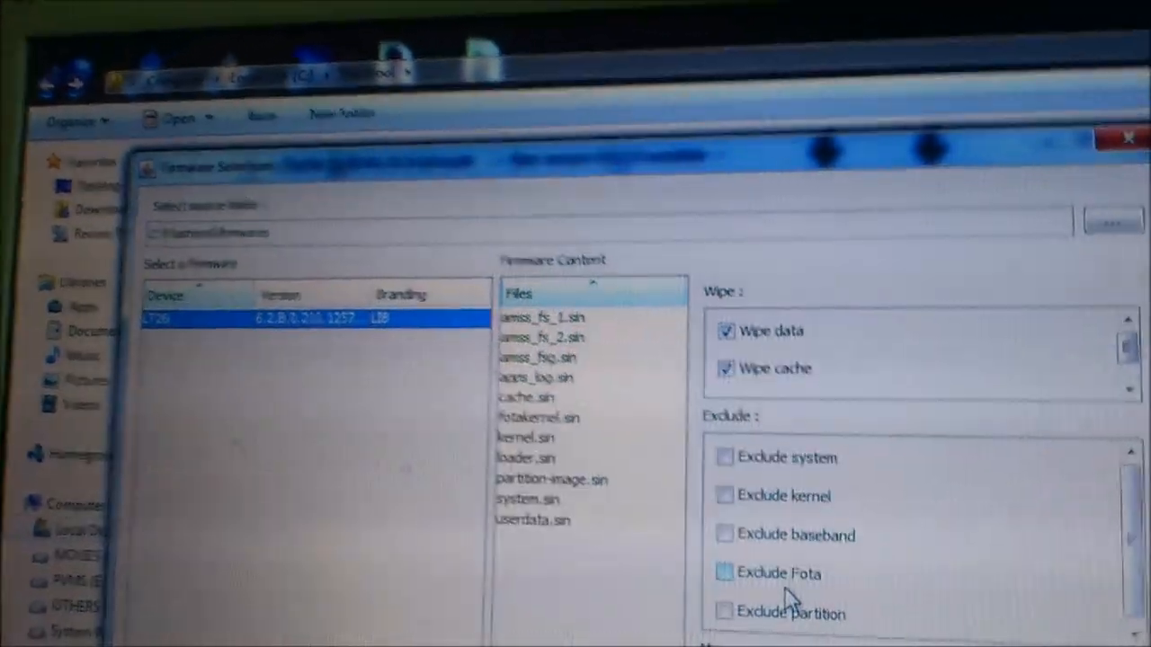
- Flash the LT26i 6.2.B.0.211 firmware with wipes, no partition exclusion, and no final verification
{"action": "left_click", "coordinate": [674, 410]}
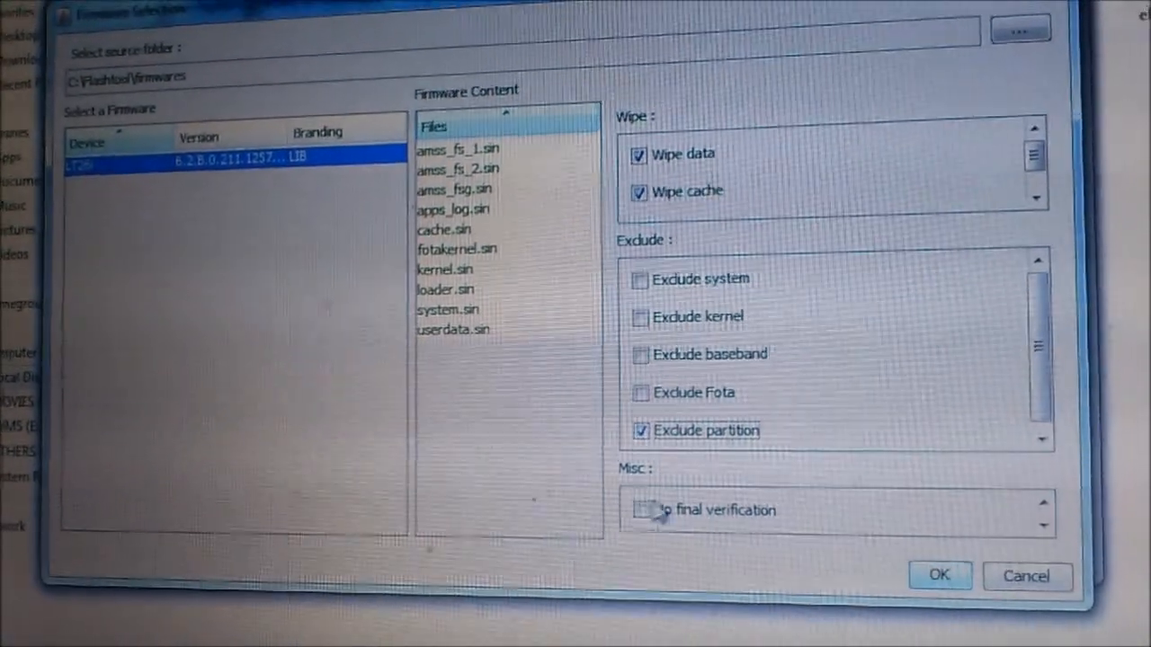
{"action": "left_click", "coordinate": [640, 504]}
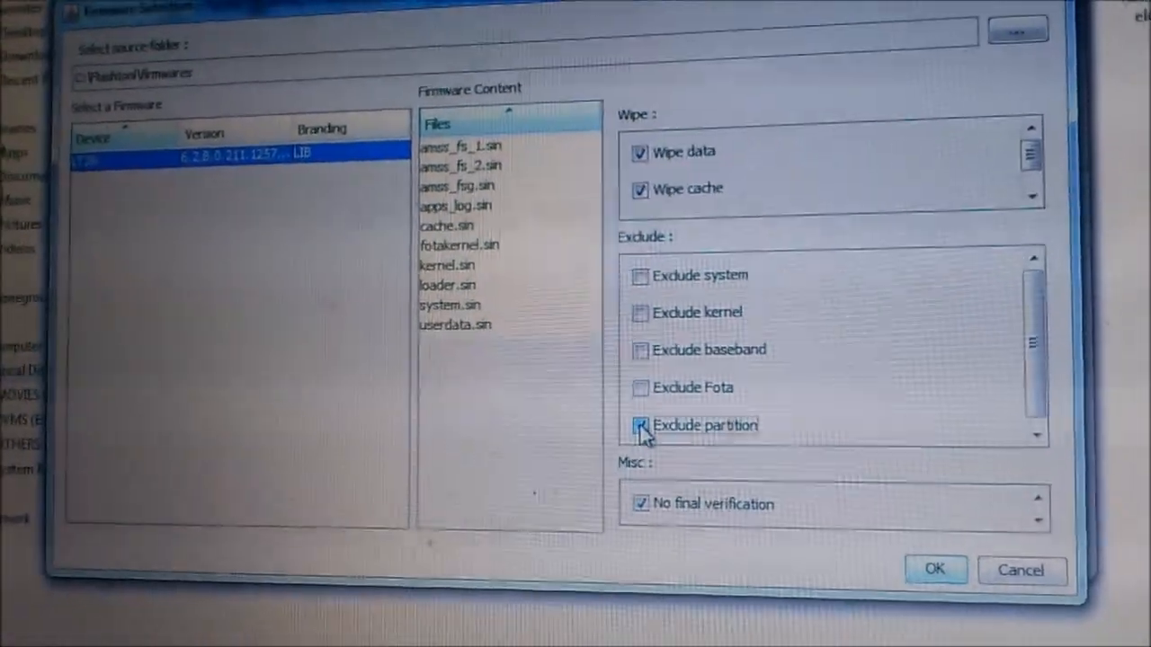
{"action": "left_click", "coordinate": [640, 425]}
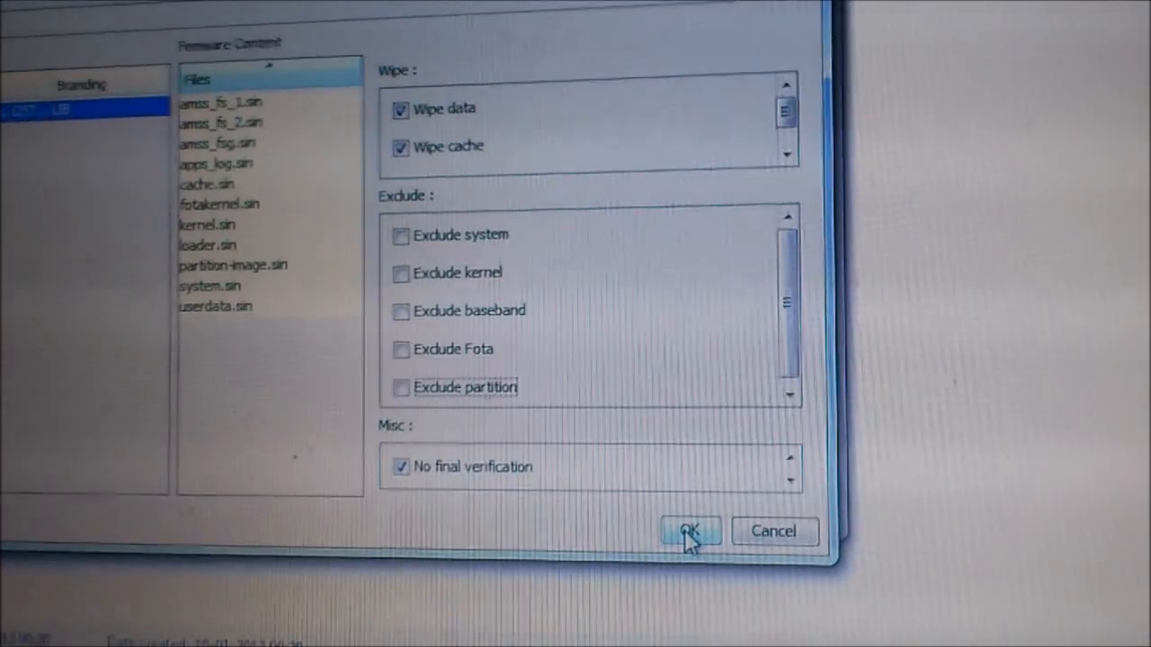
{"action": "left_click", "coordinate": [689, 531]}
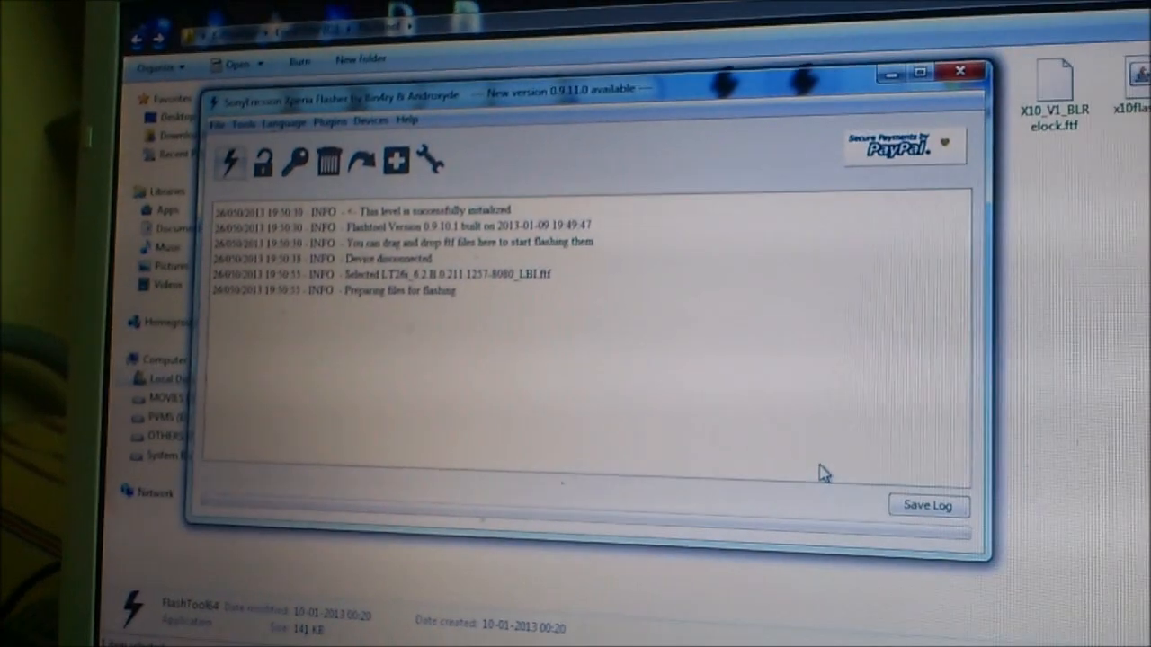